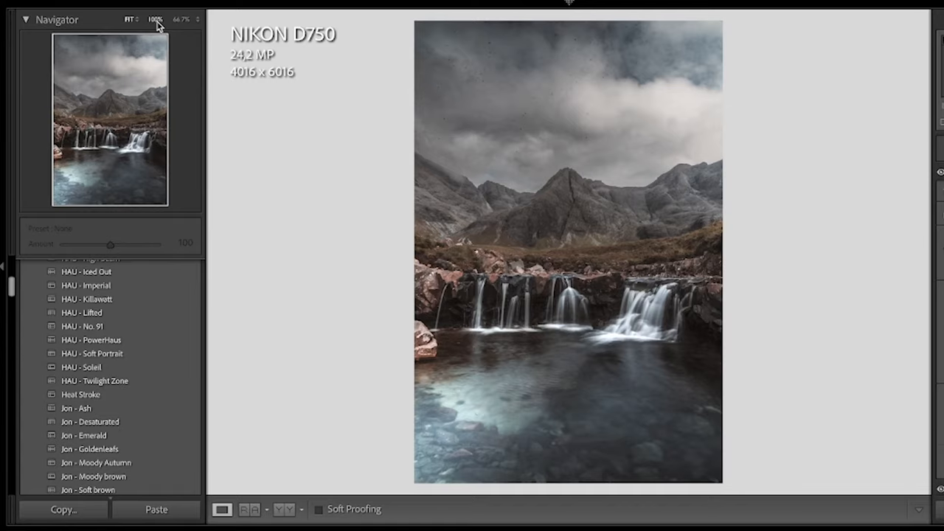
Zoom the waterfall photo to 100% in the Navigator to inspect sky dust spots.
left_click(155, 19)
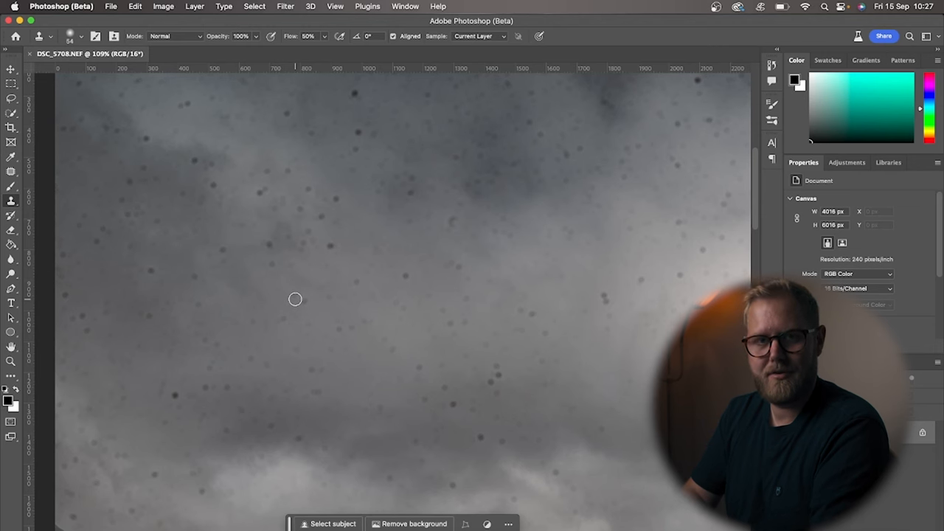
mouse_move(126, 155)
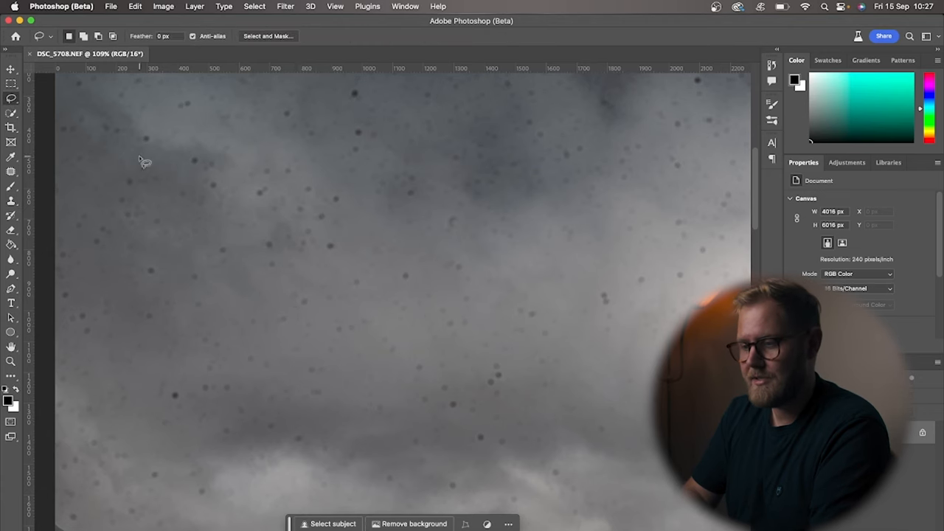
Lasso one upper-left sky dust spot and replace it with Generative Fill.
left_click_drag(146, 154, 145, 136)
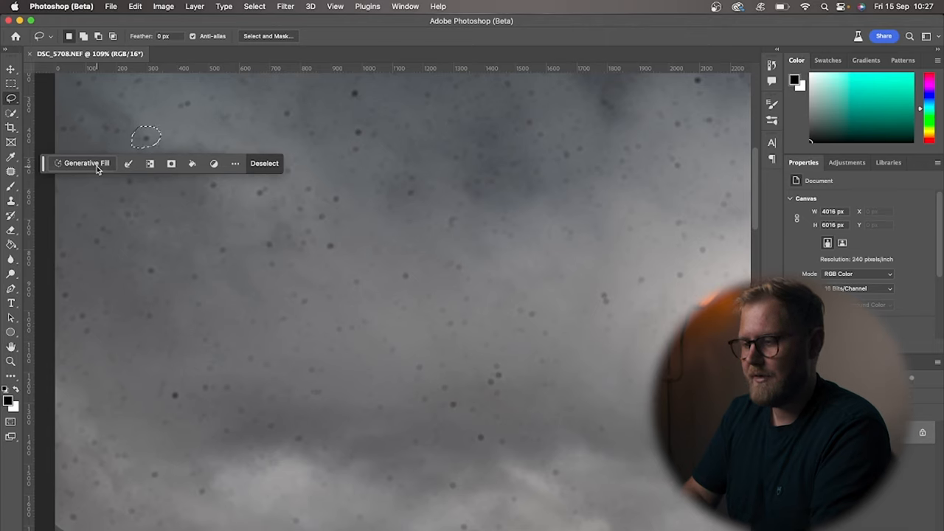
left_click(86, 163)
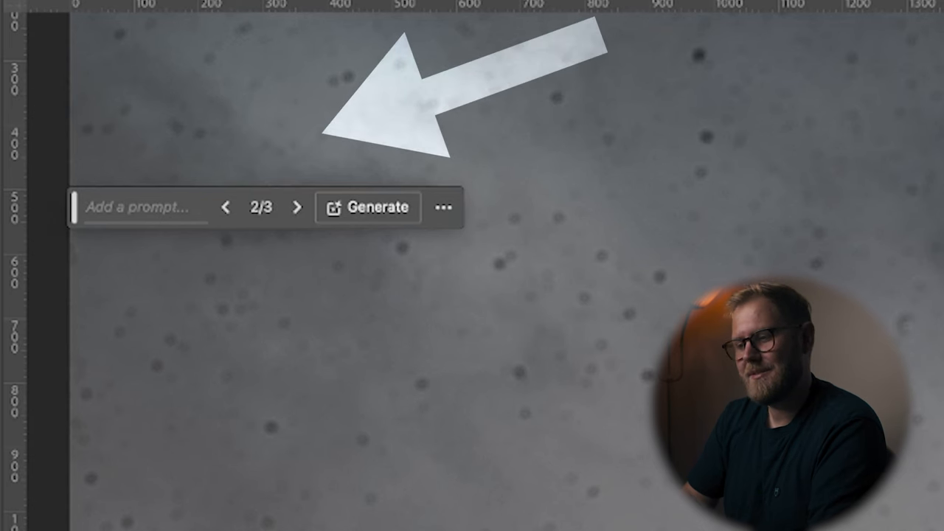
left_click(297, 207)
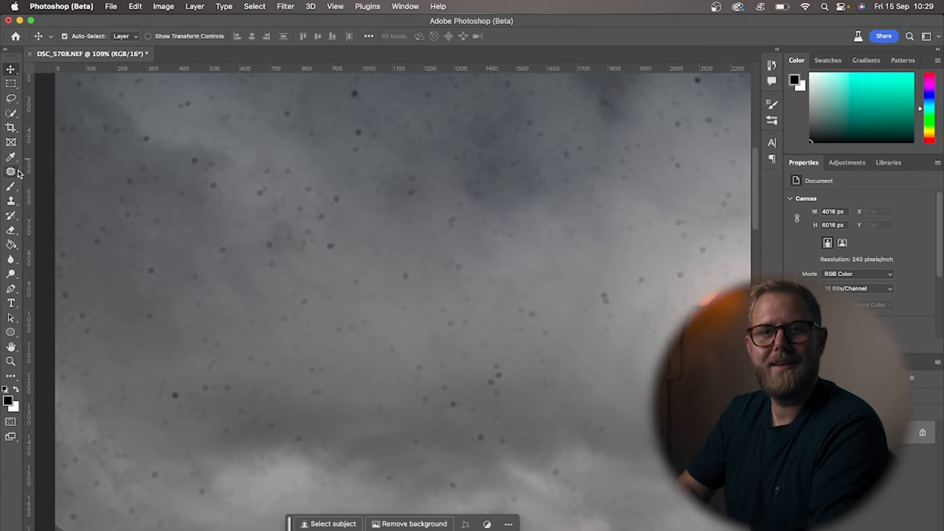
Patch an upper-left sky dust spot by dragging it onto clean cloud with the Patch tool.
left_click(11, 171)
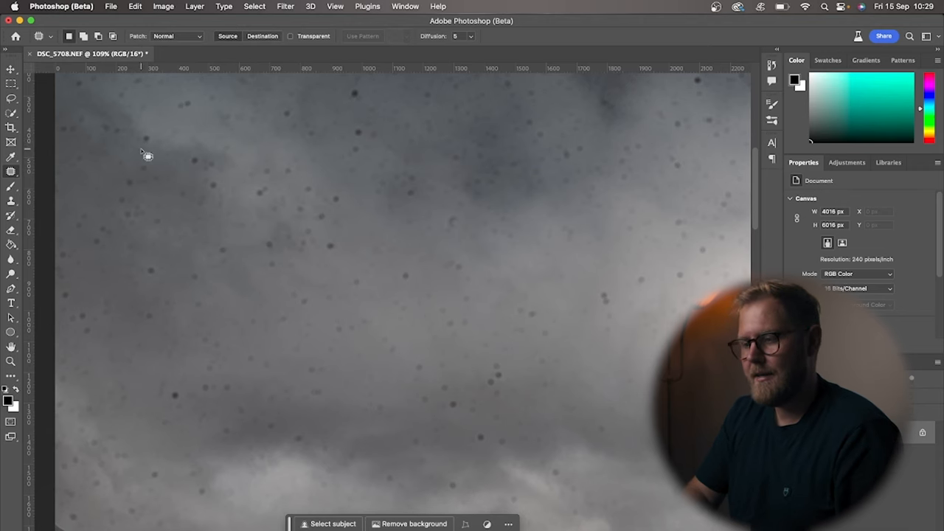
left_click_drag(136, 143, 173, 144)
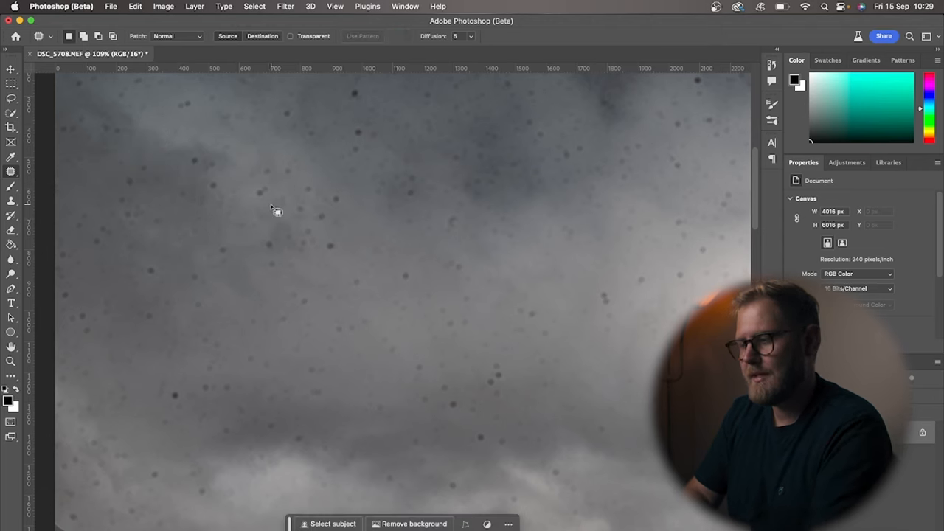
mouse_move(204, 178)
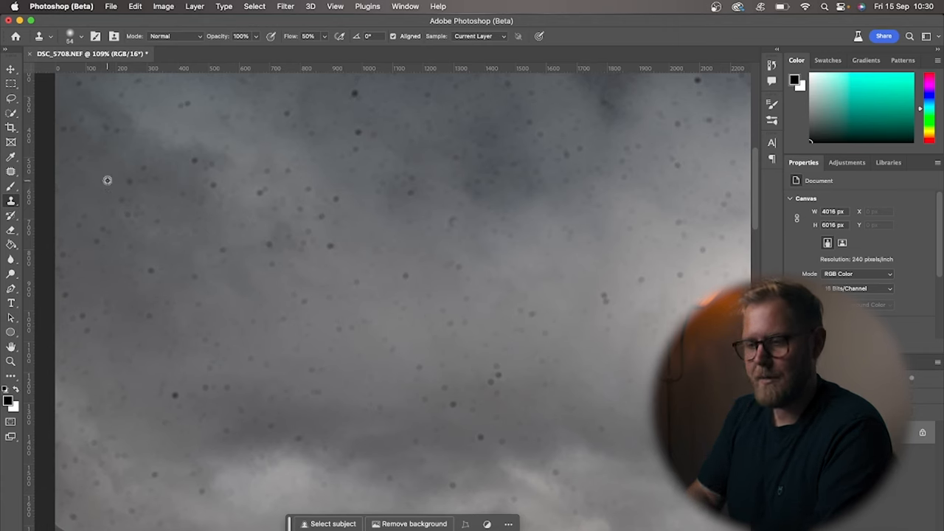
mouse_move(98, 173)
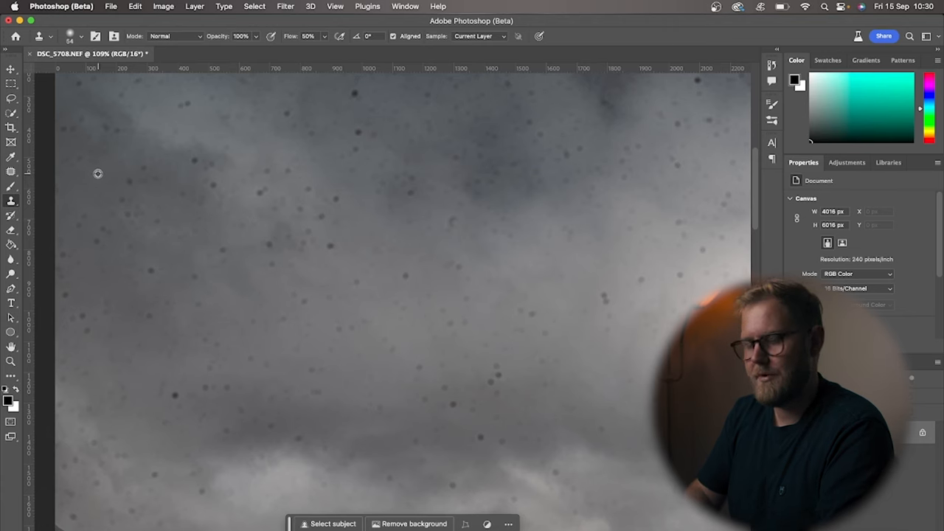
mouse_move(94, 175)
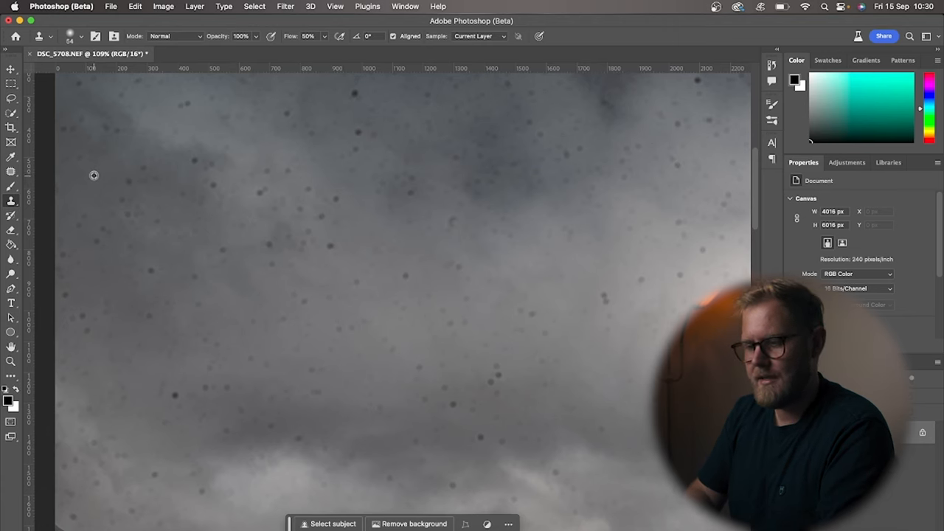
mouse_move(122, 163)
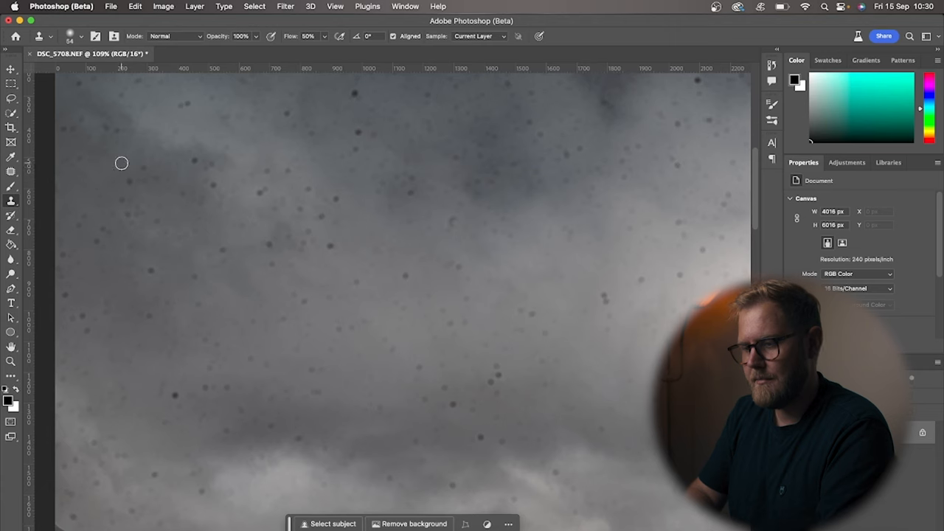
mouse_move(119, 161)
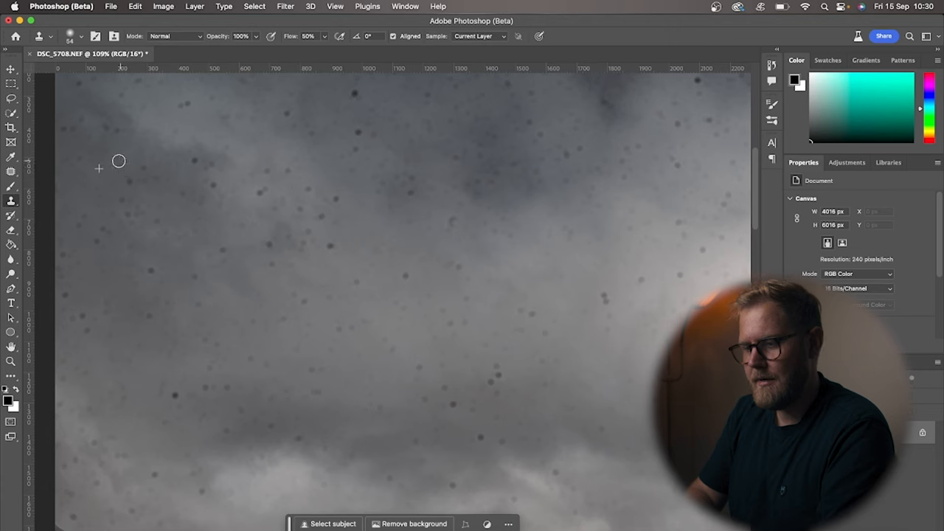
mouse_move(119, 182)
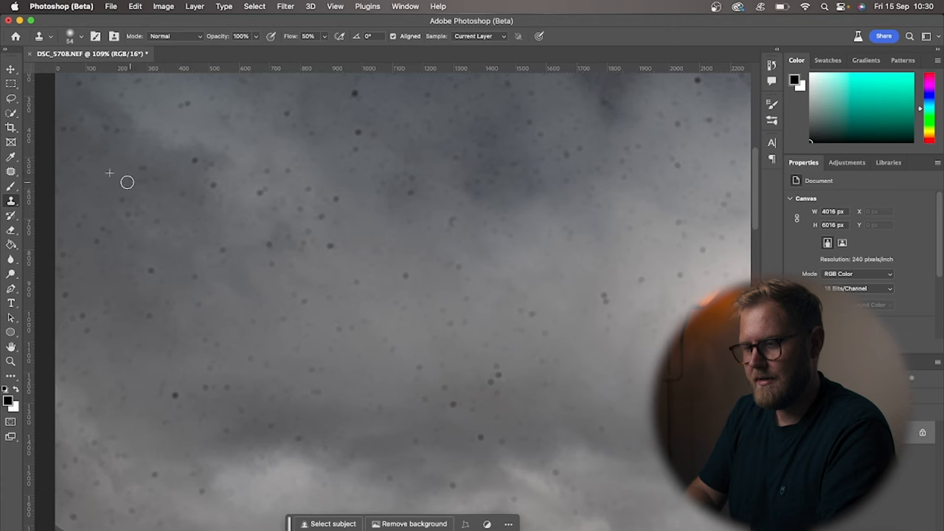
mouse_move(135, 168)
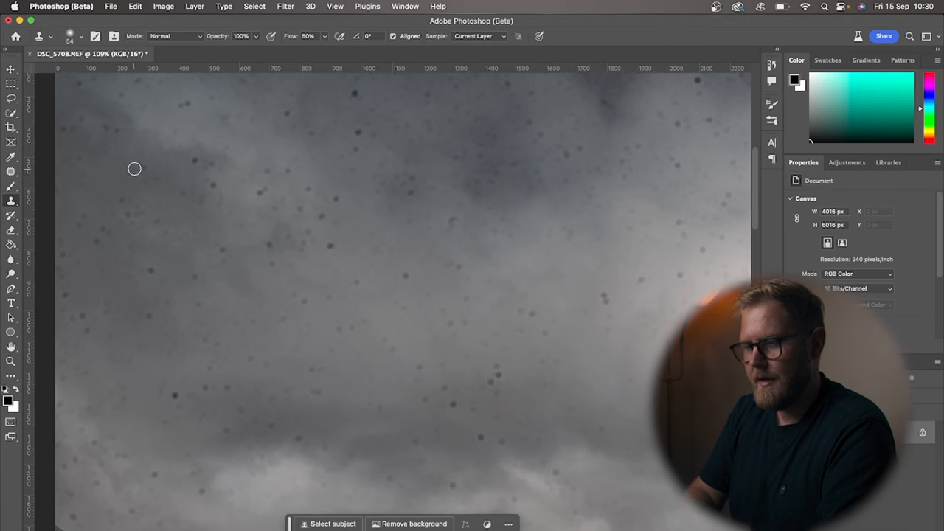
mouse_move(96, 166)
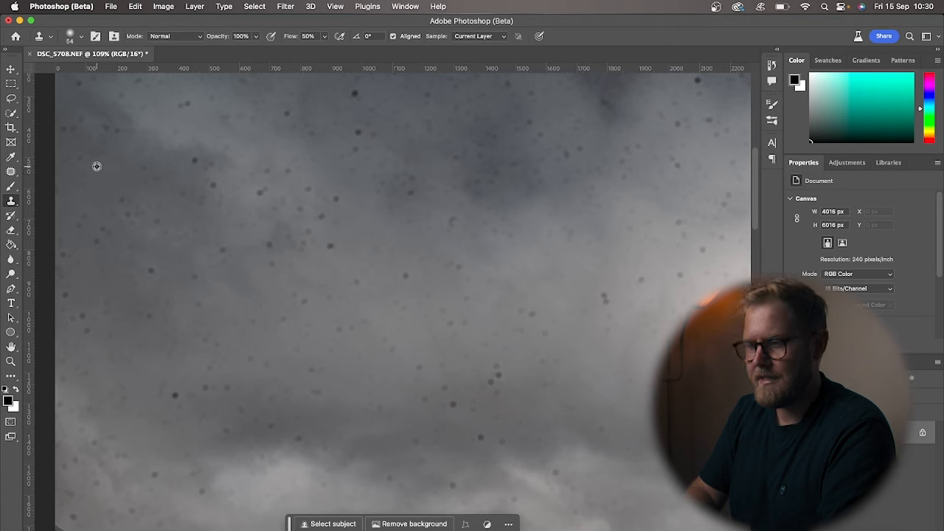
mouse_move(105, 155)
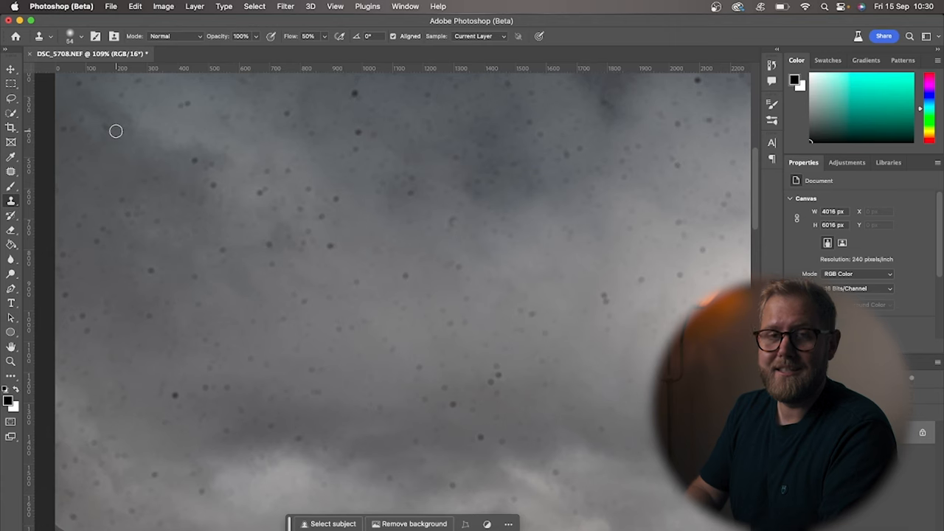
mouse_move(147, 188)
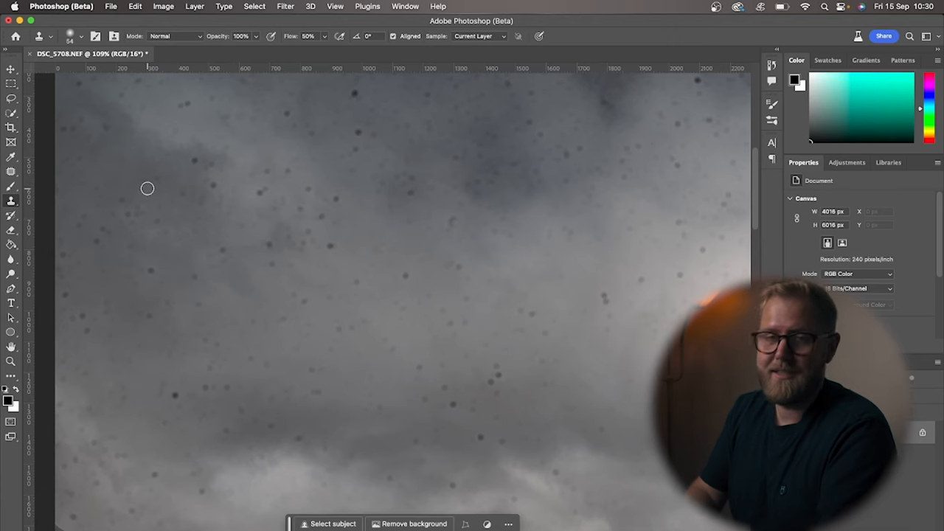